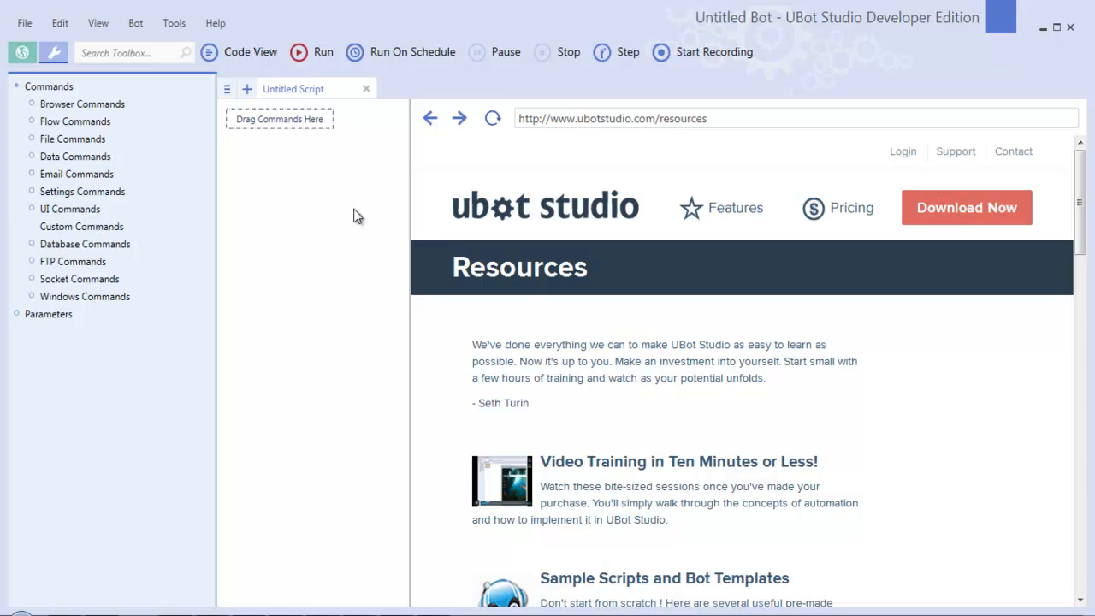
pyautogui.moveTo(398, 168)
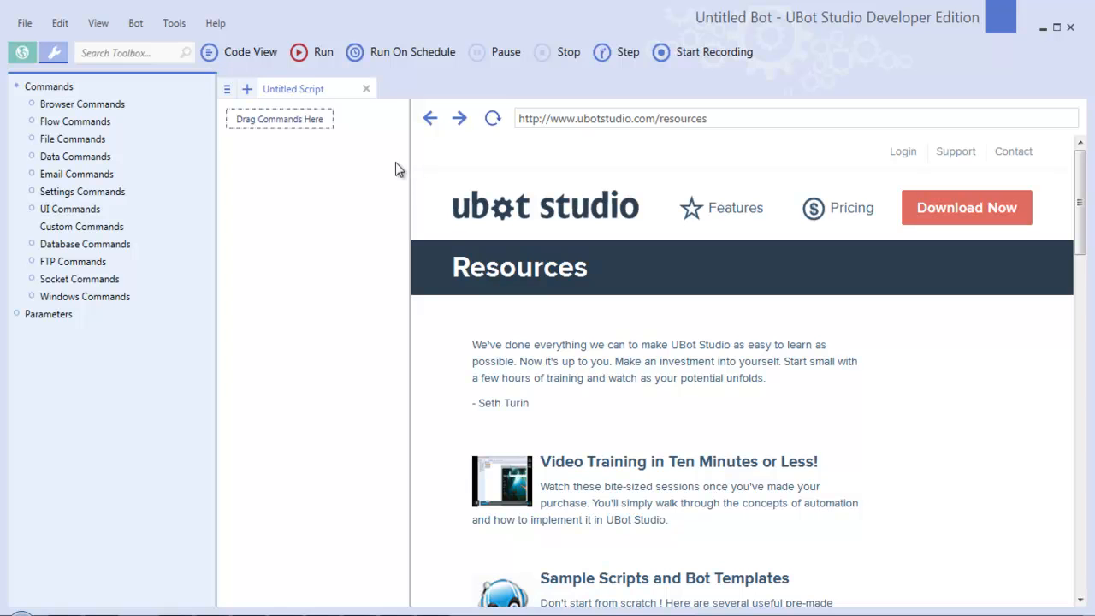
pyautogui.moveTo(343, 137)
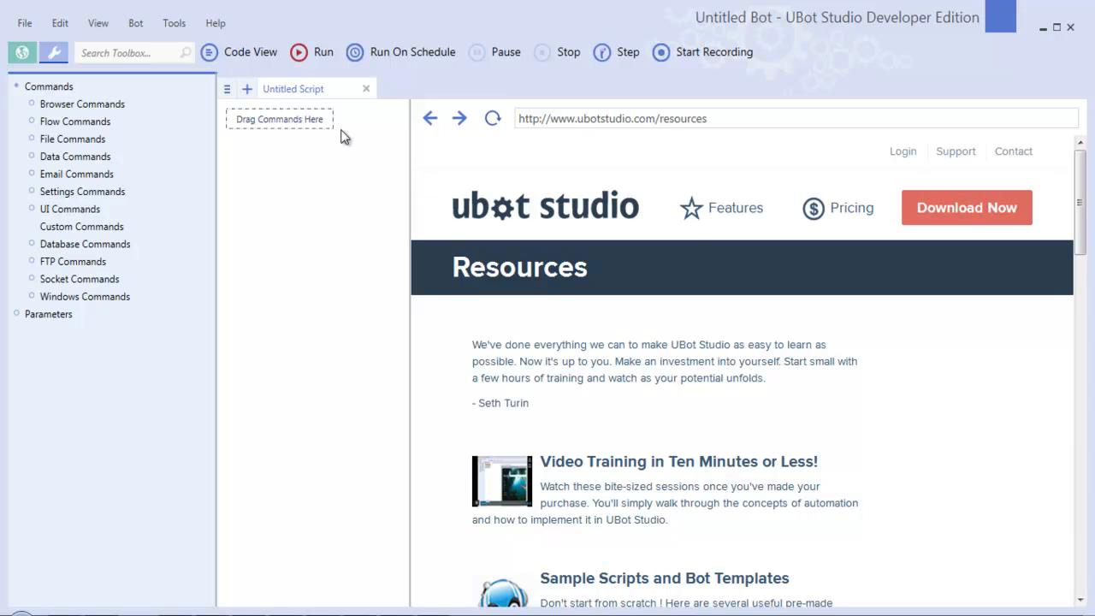
pyautogui.moveTo(220, 62)
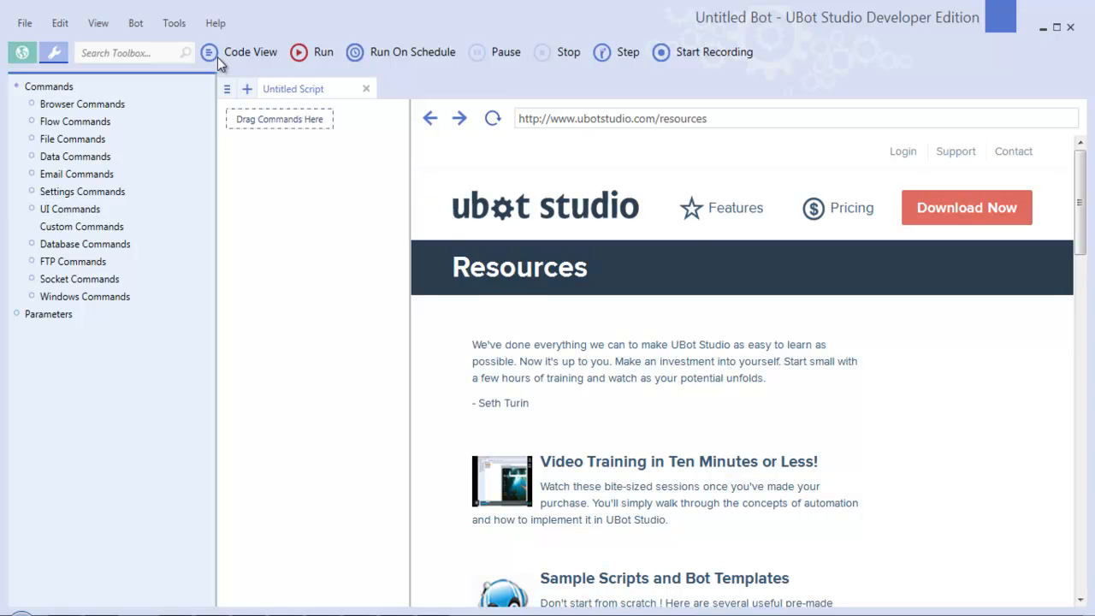
pyautogui.moveTo(174, 34)
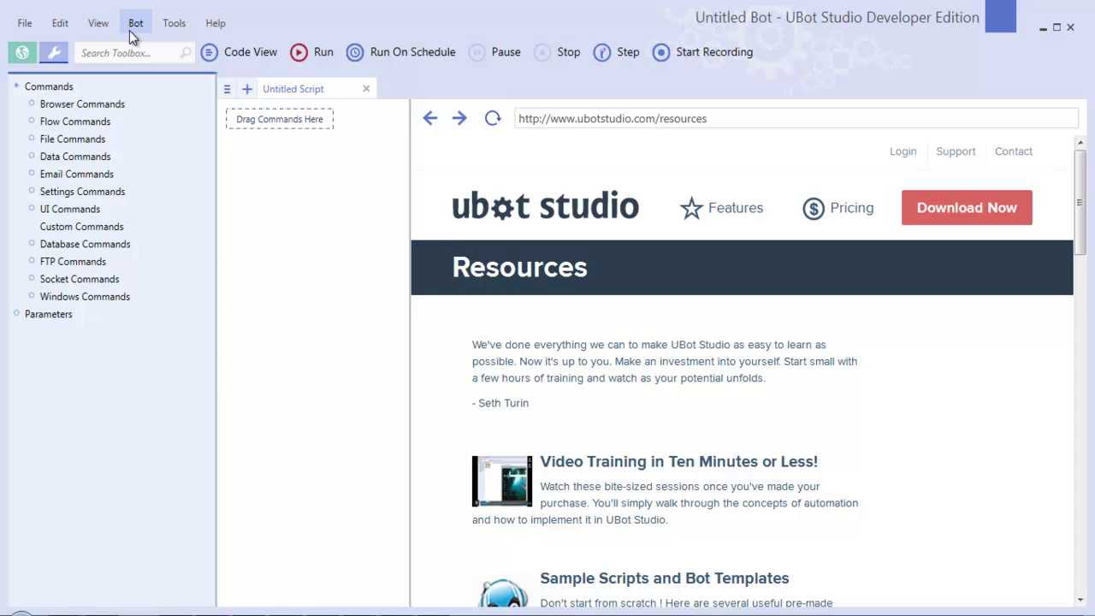
pyautogui.moveTo(130, 34)
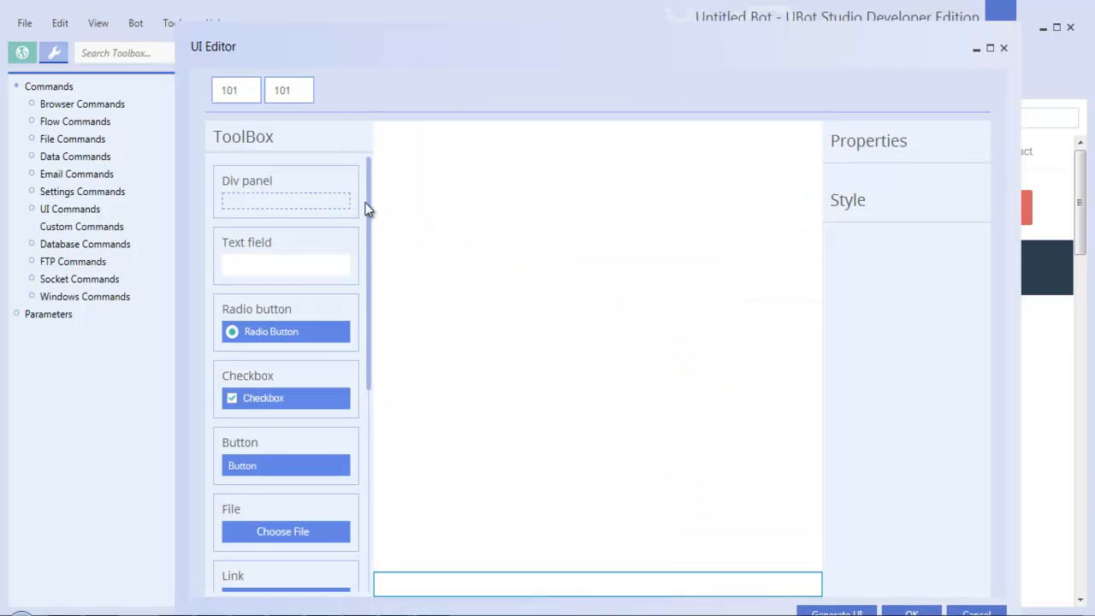
pyautogui.moveTo(366, 269)
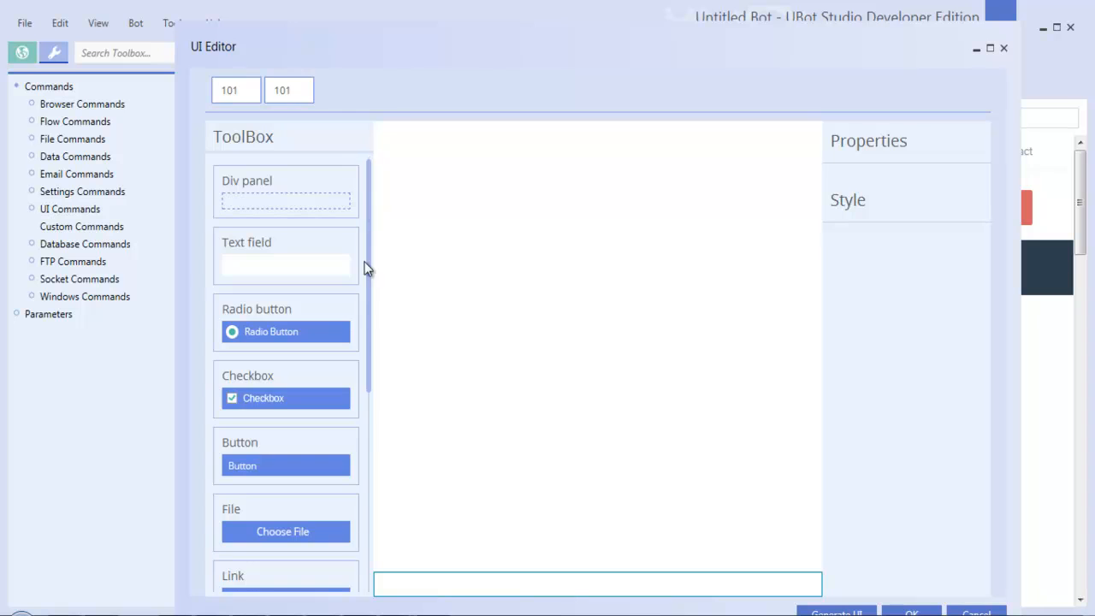
# - Add a header titled 'Awesome UI Editor Builds Bots That Look Cool' and widen it to one line
pyautogui.scroll(-3)
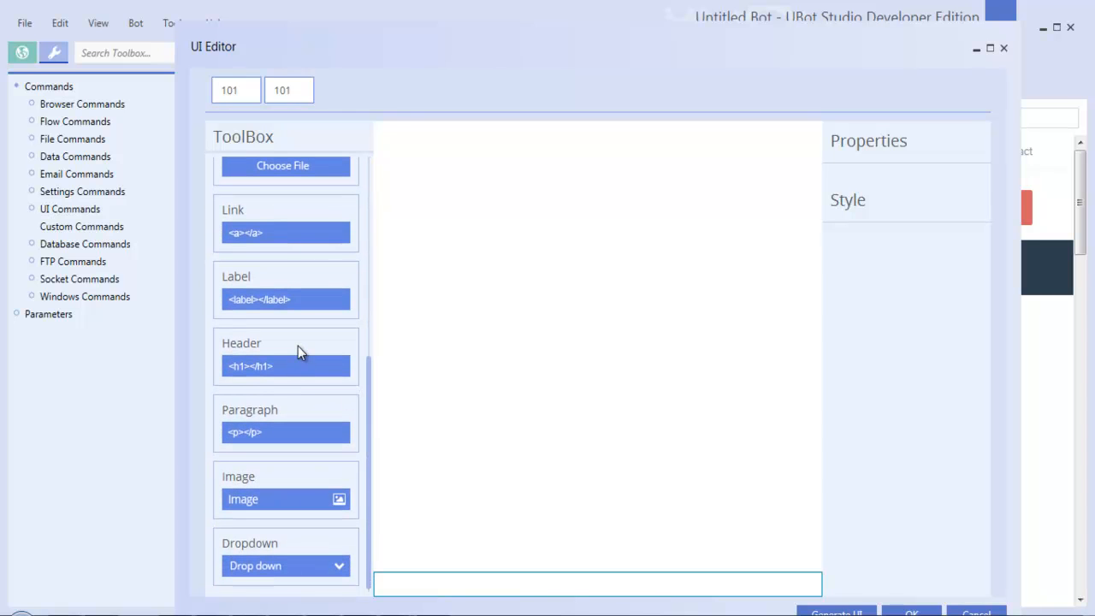
pyautogui.moveTo(285, 366); pyautogui.dragTo(548, 147)
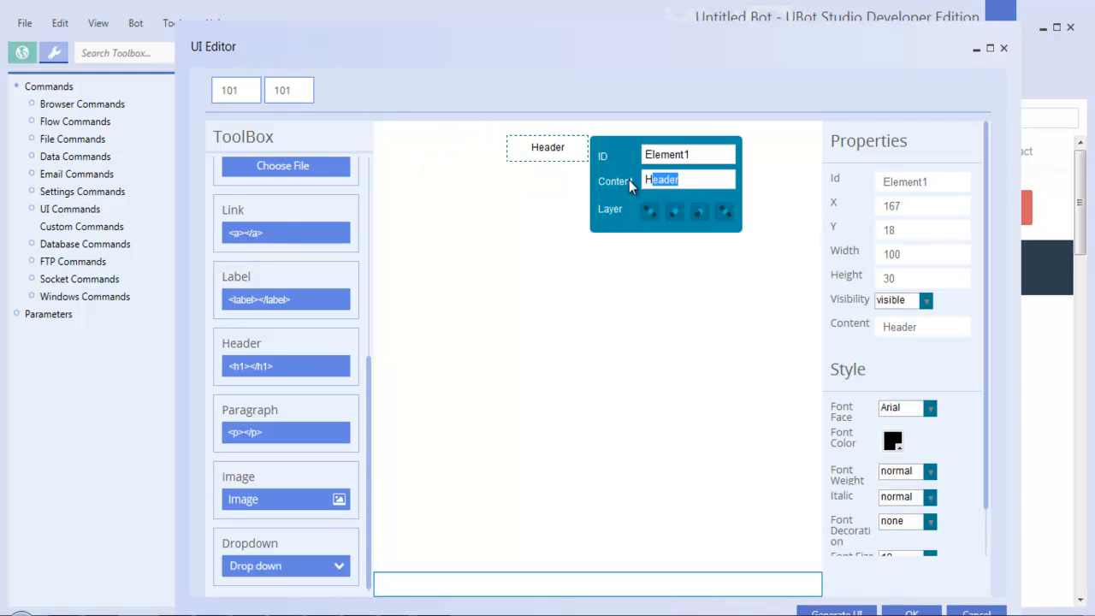
pyautogui.write('Awesome UI')
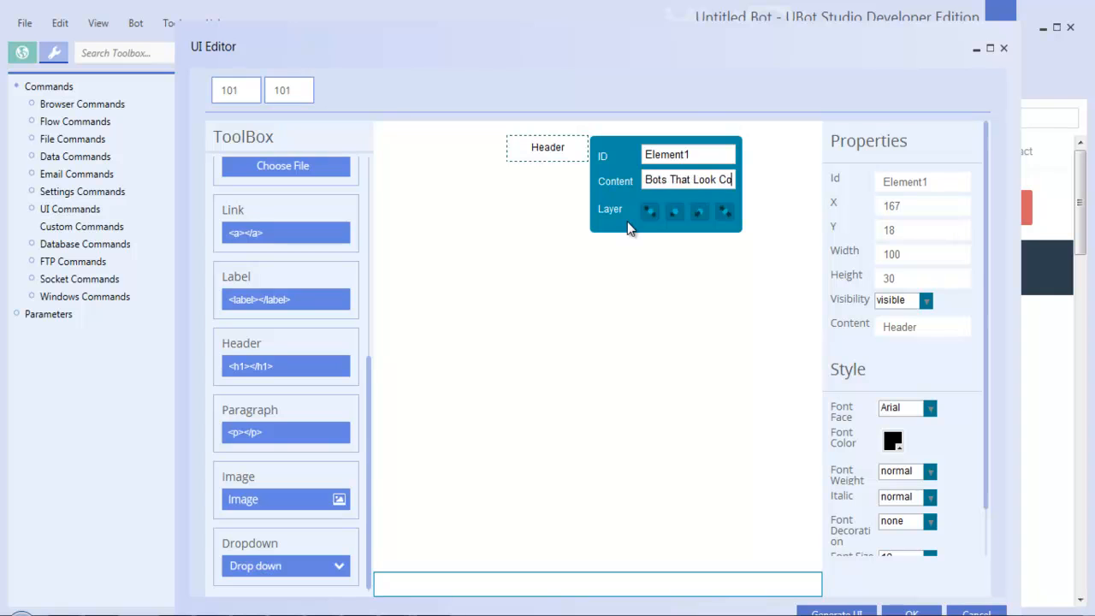
pyautogui.write('Awesome UI Editor Builds')
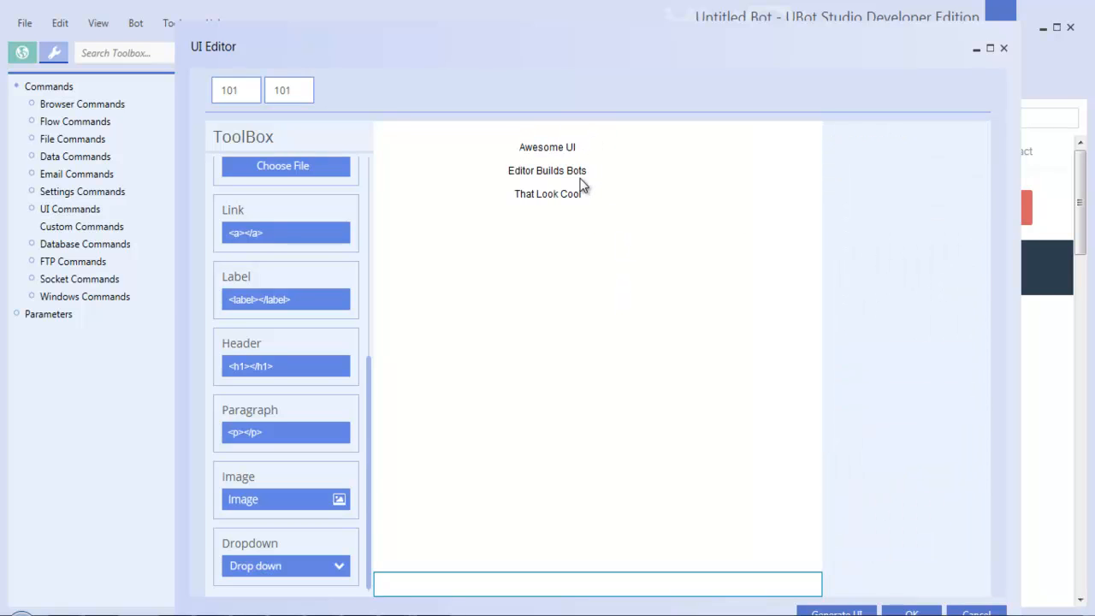
pyautogui.click(547, 147)
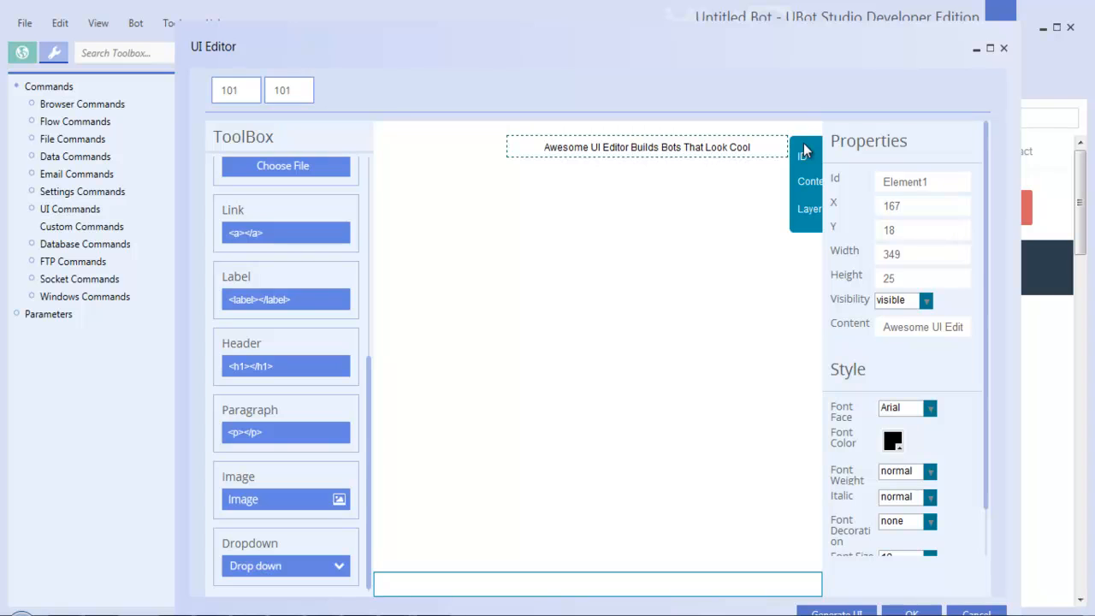
pyautogui.click(655, 147)
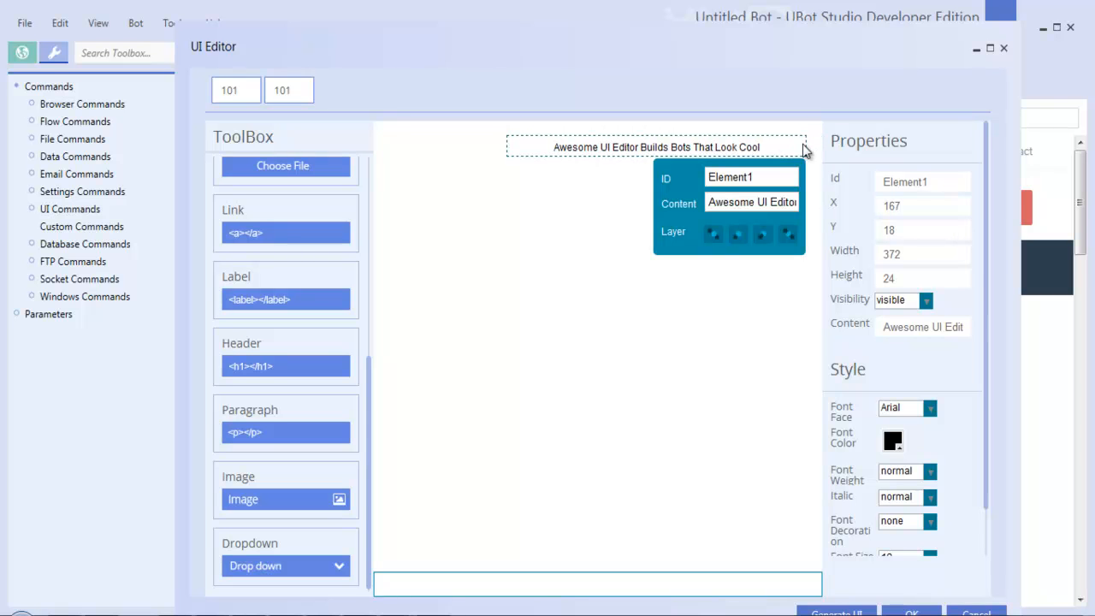
pyautogui.moveTo(776, 152)
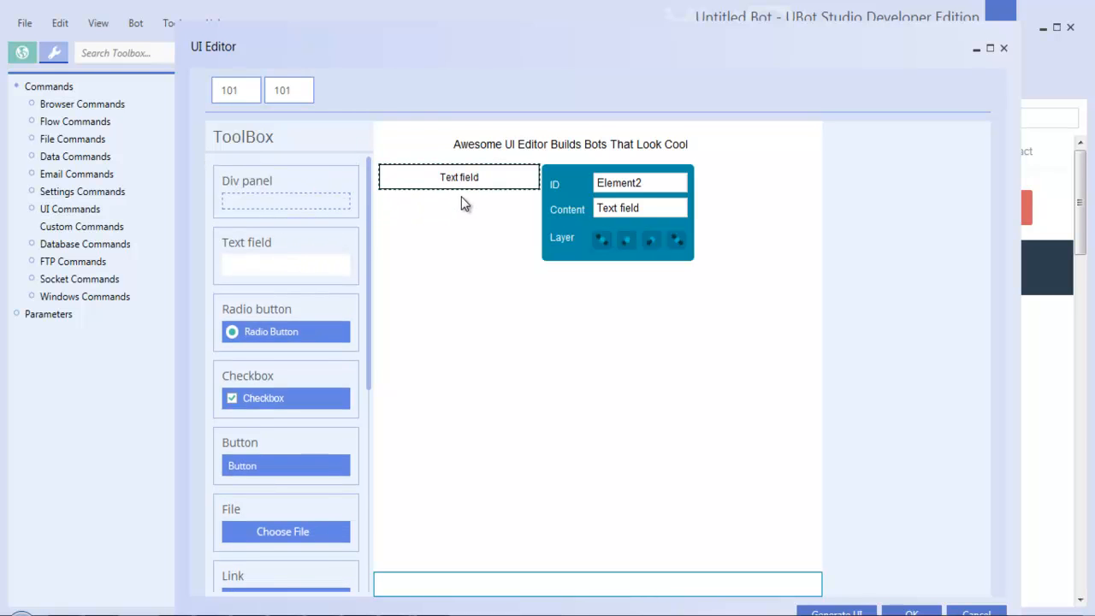
# - Set the text field's content to 'Enter Account Info'
pyautogui.click(640, 208)
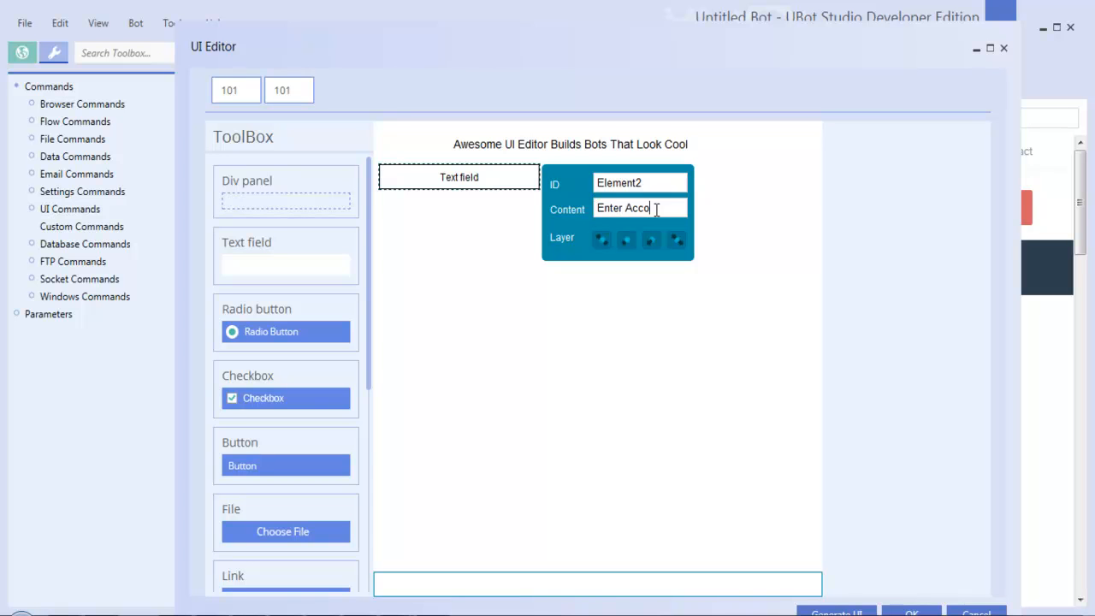
pyautogui.write('unt Info')
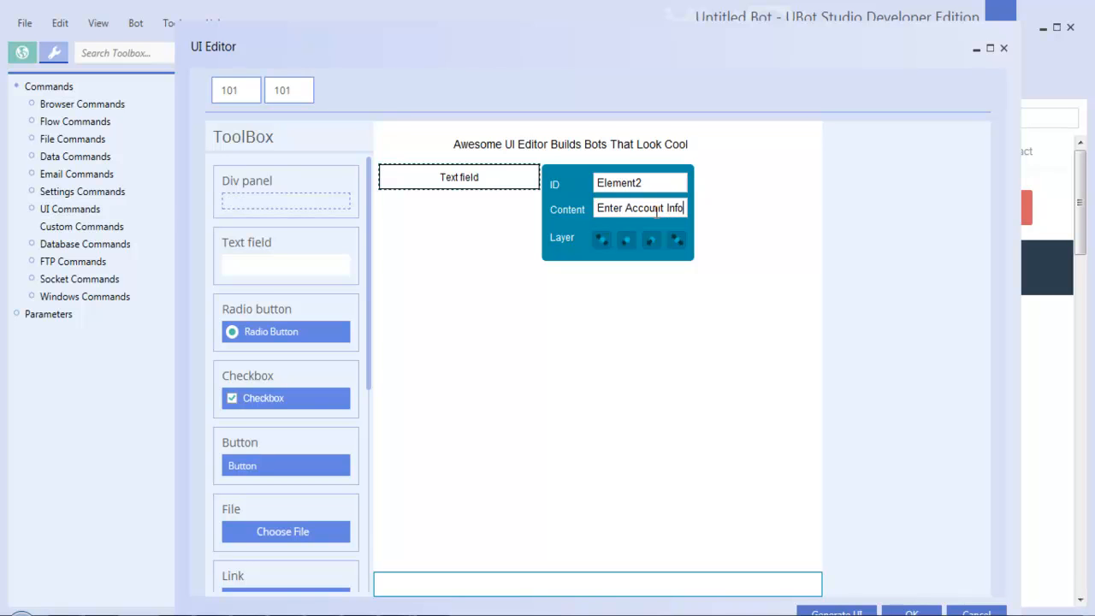
pyautogui.click(458, 177)
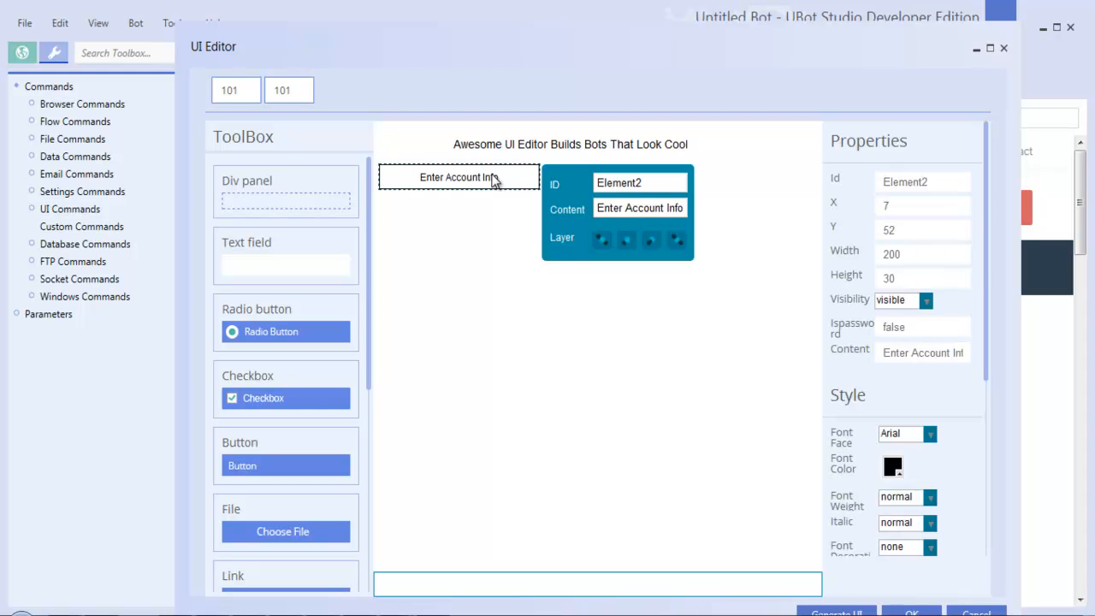
pyautogui.scroll(-3)
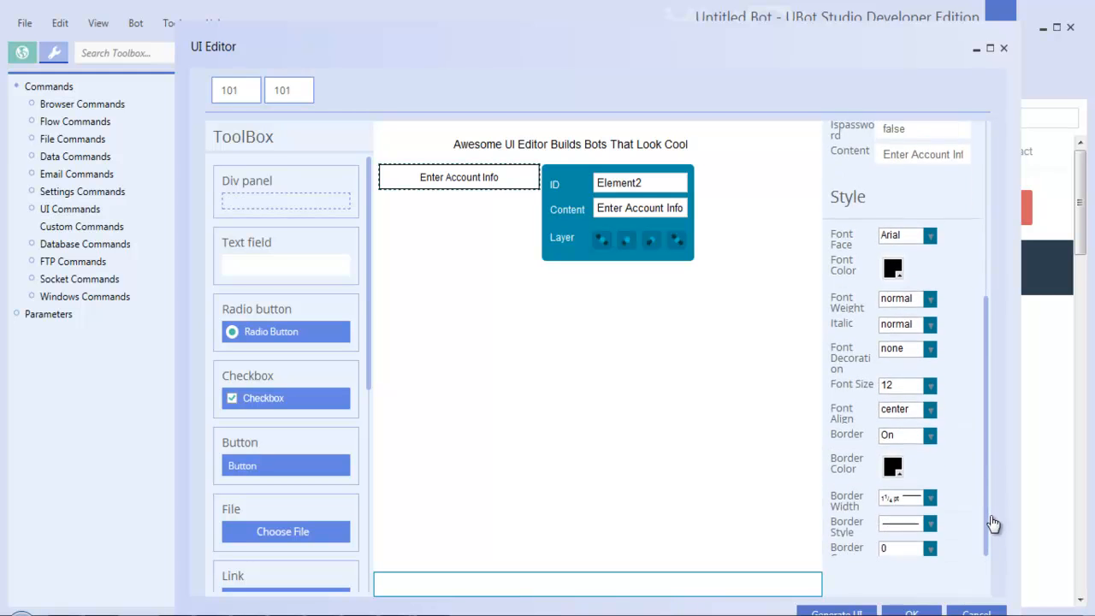
# - Give the account info field a 1 pt solid black border
pyautogui.click(929, 497)
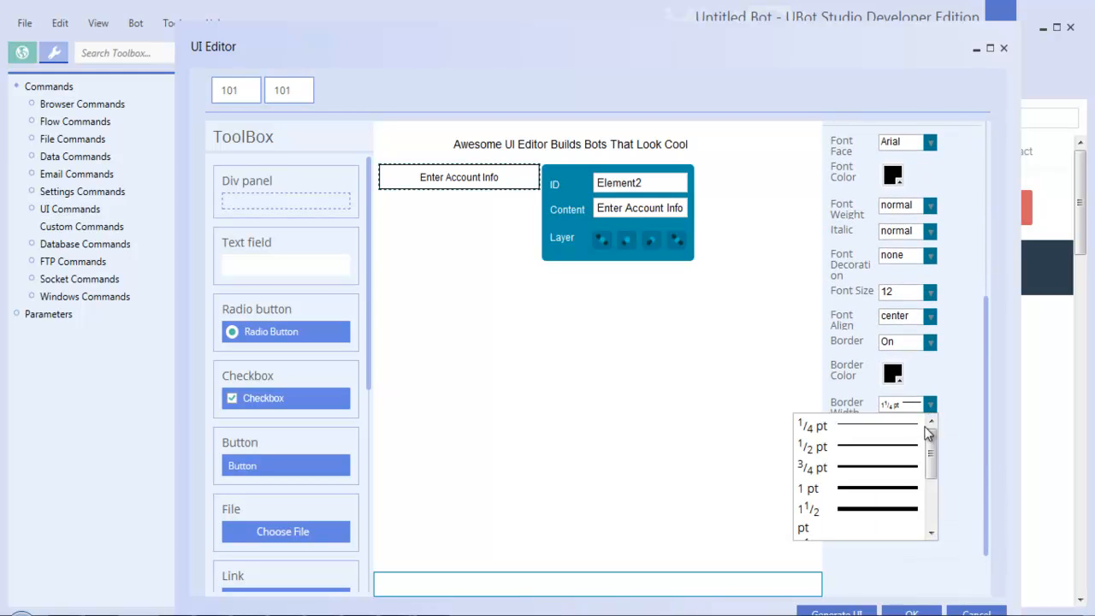
pyautogui.click(808, 487)
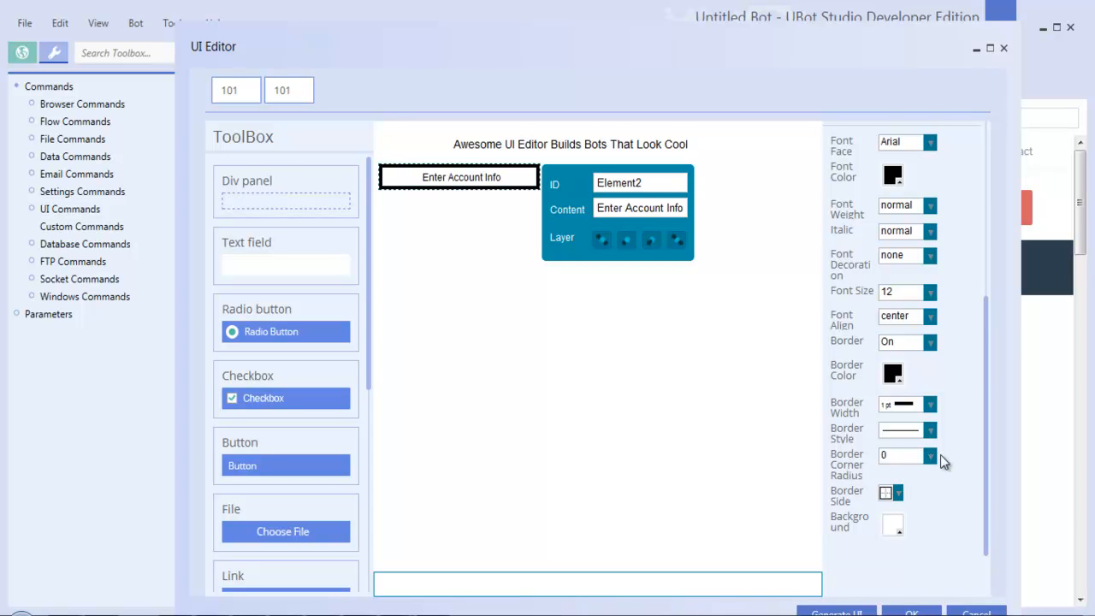
pyautogui.click(928, 456)
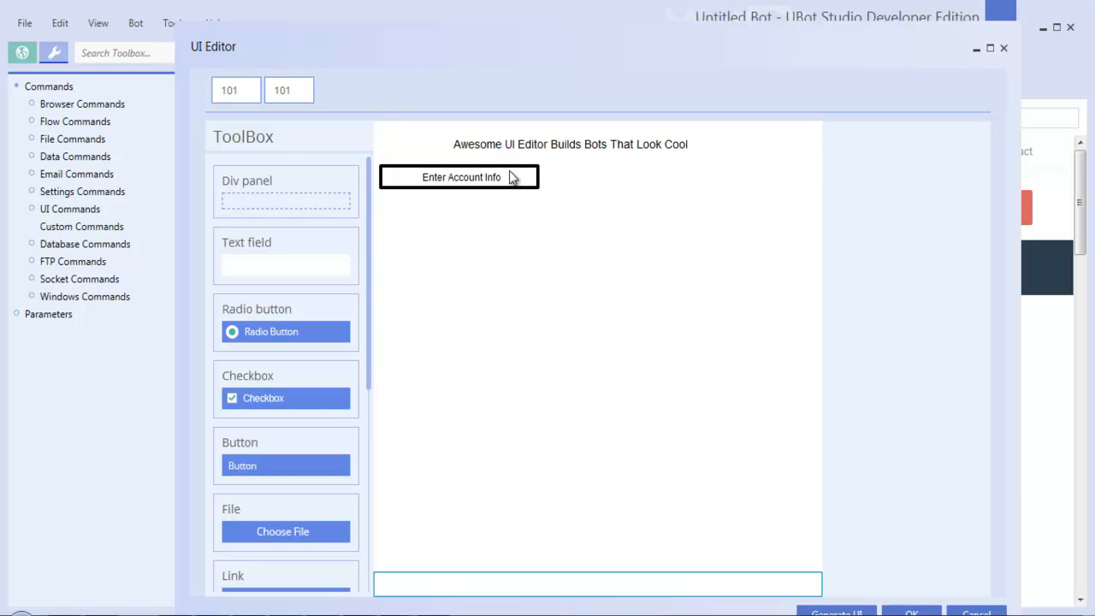
pyautogui.click(460, 177)
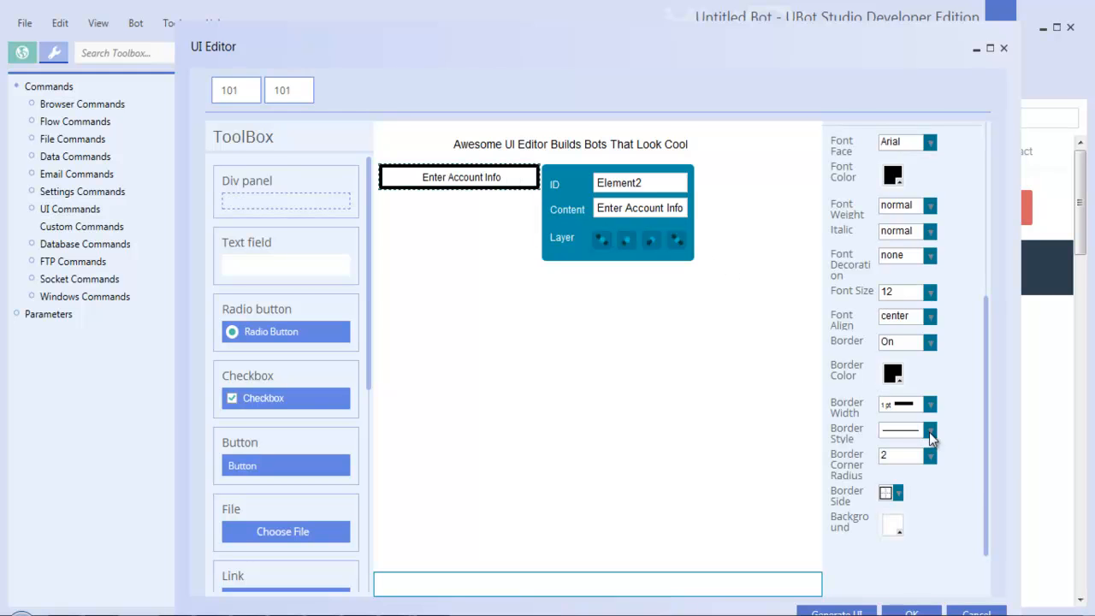
pyautogui.click(928, 430)
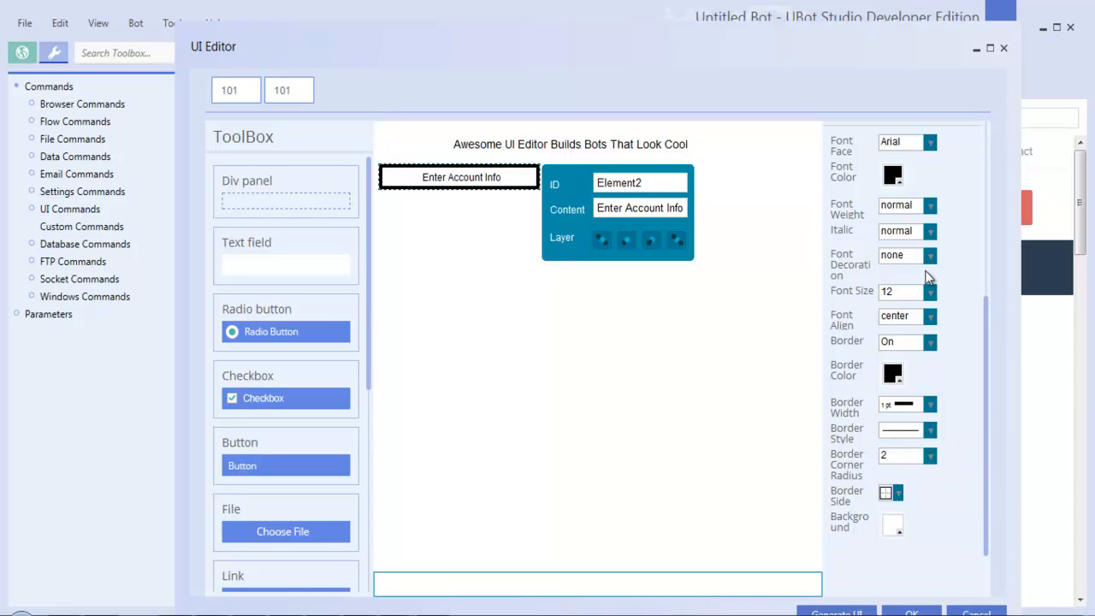
pyautogui.moveTo(843, 490)
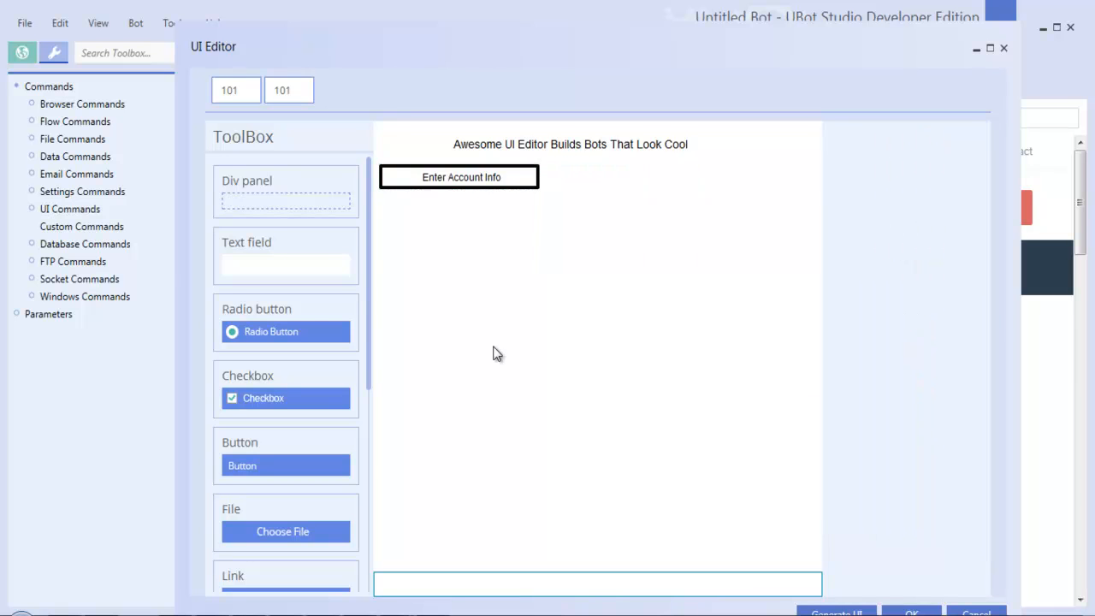
# - Add a 'Use Proxies?' checkbox with ID 'Proxy' right of the account info field
pyautogui.moveTo(262, 397); pyautogui.dragTo(650, 195)
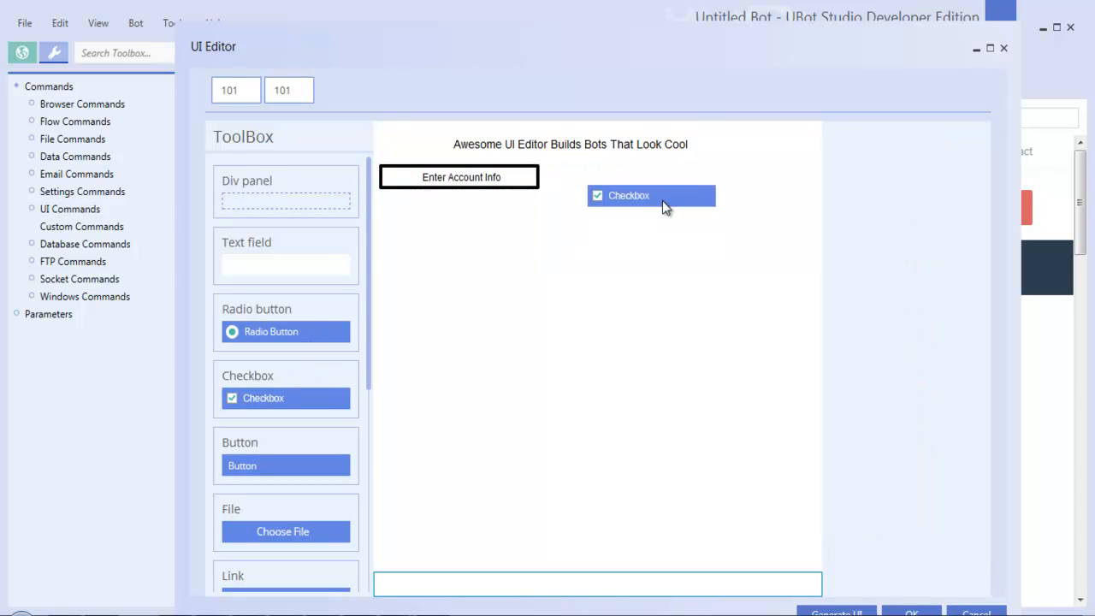
pyautogui.click(651, 195)
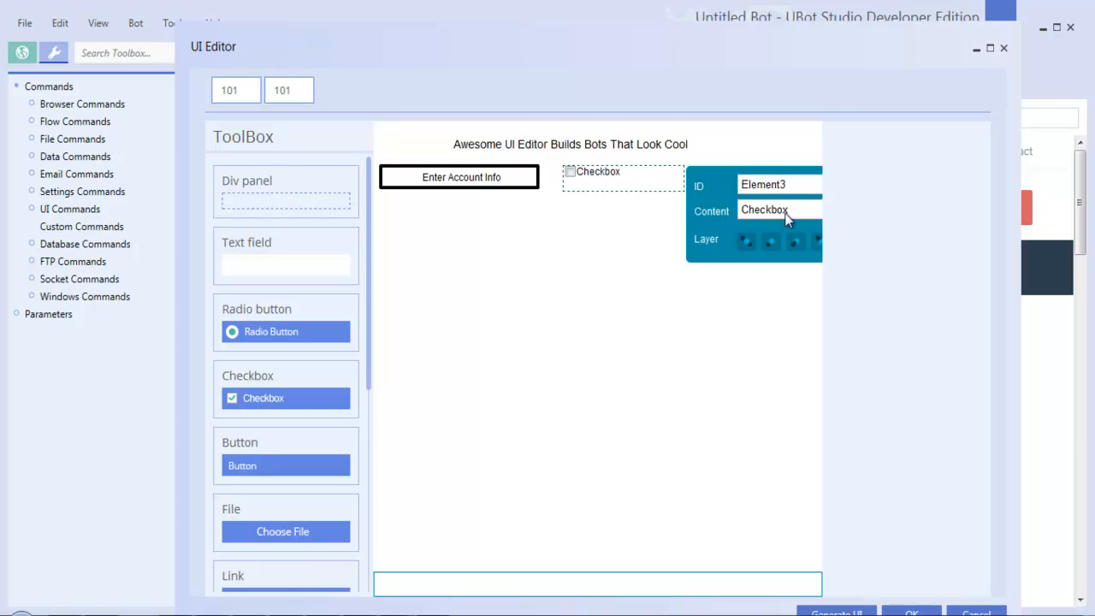
pyautogui.doubleClick(778, 209)
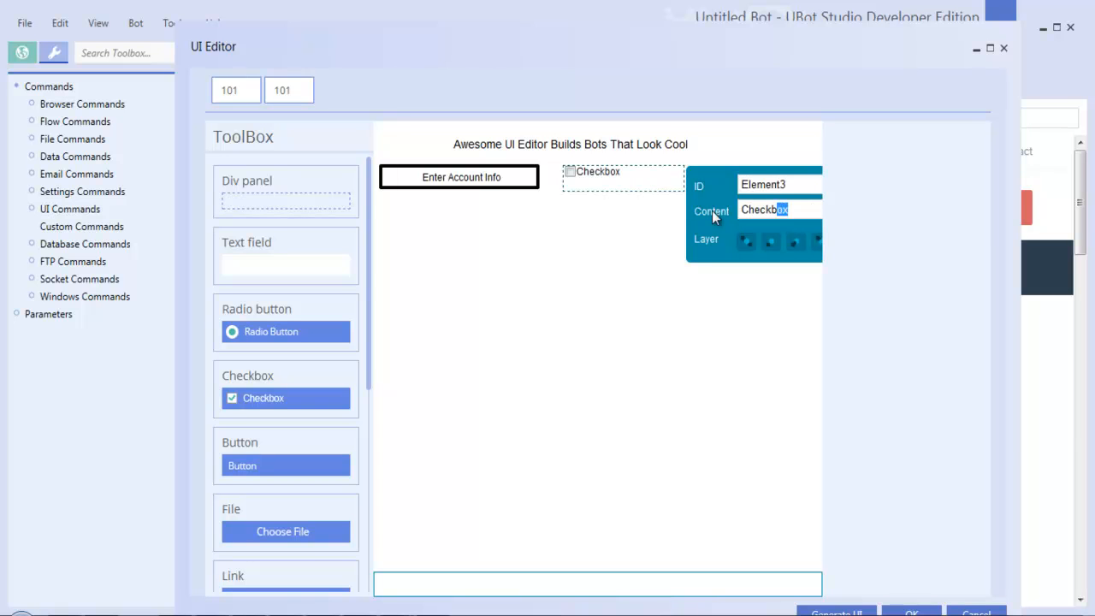
pyautogui.write('Use Proxies?')
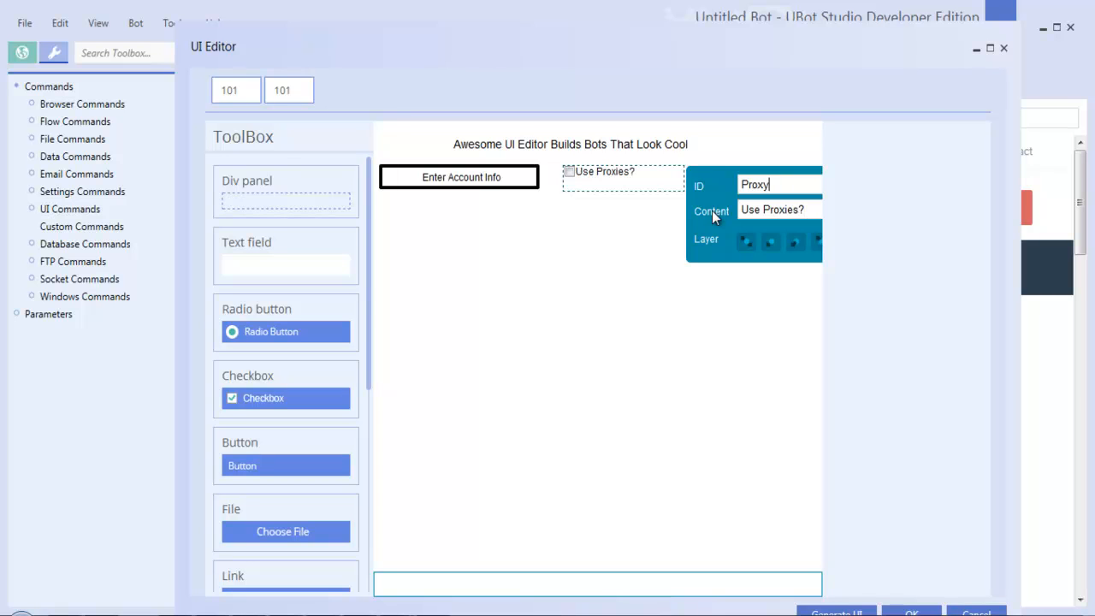
pyautogui.click(594, 243)
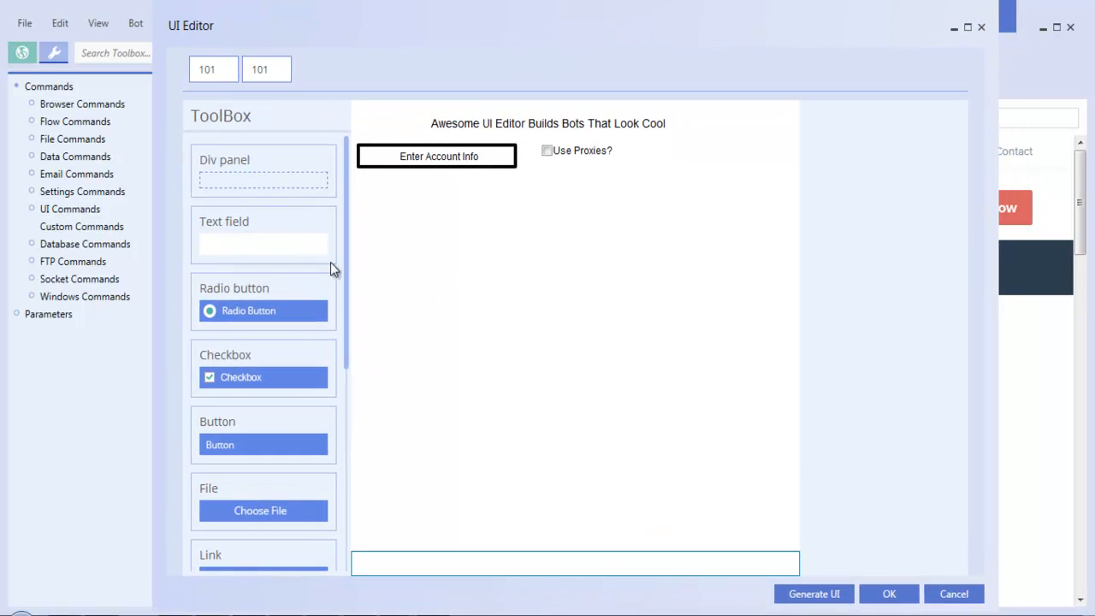
pyautogui.scroll(-3)
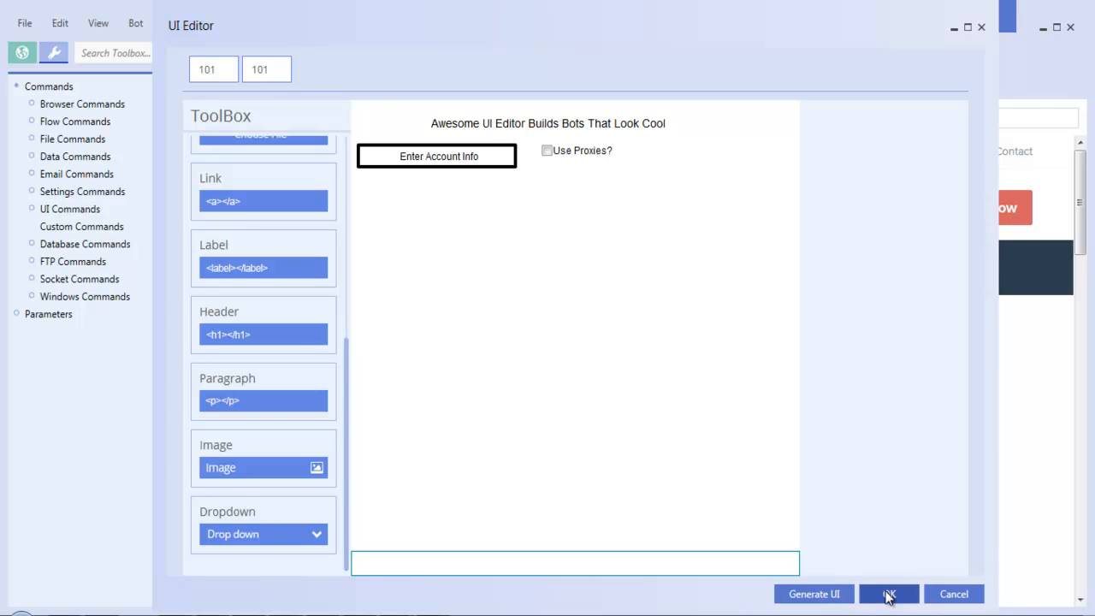
pyautogui.click(888, 594)
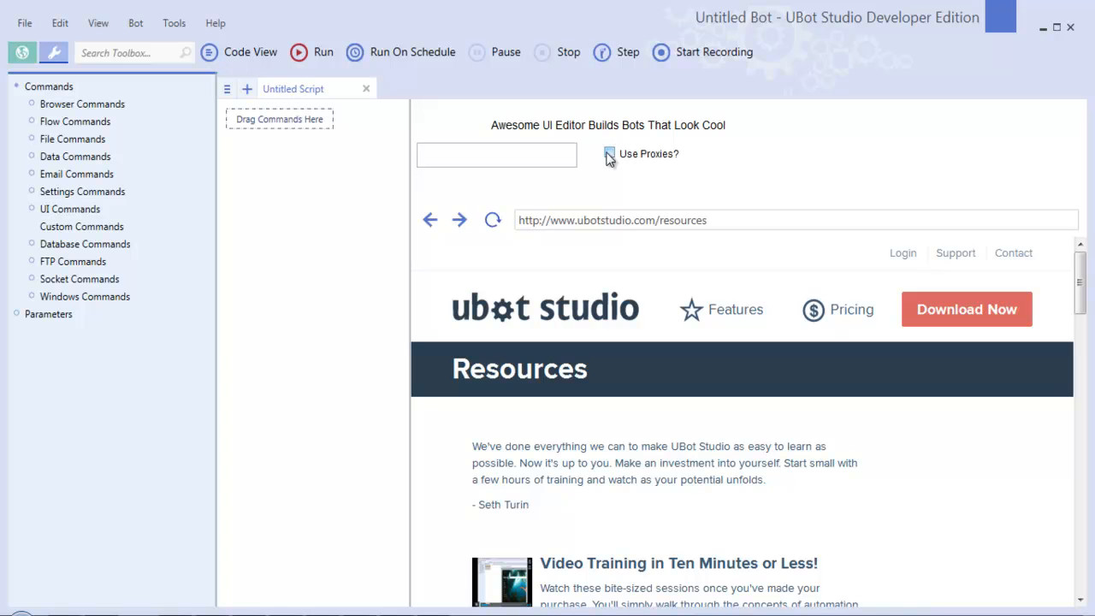
pyautogui.click(497, 155)
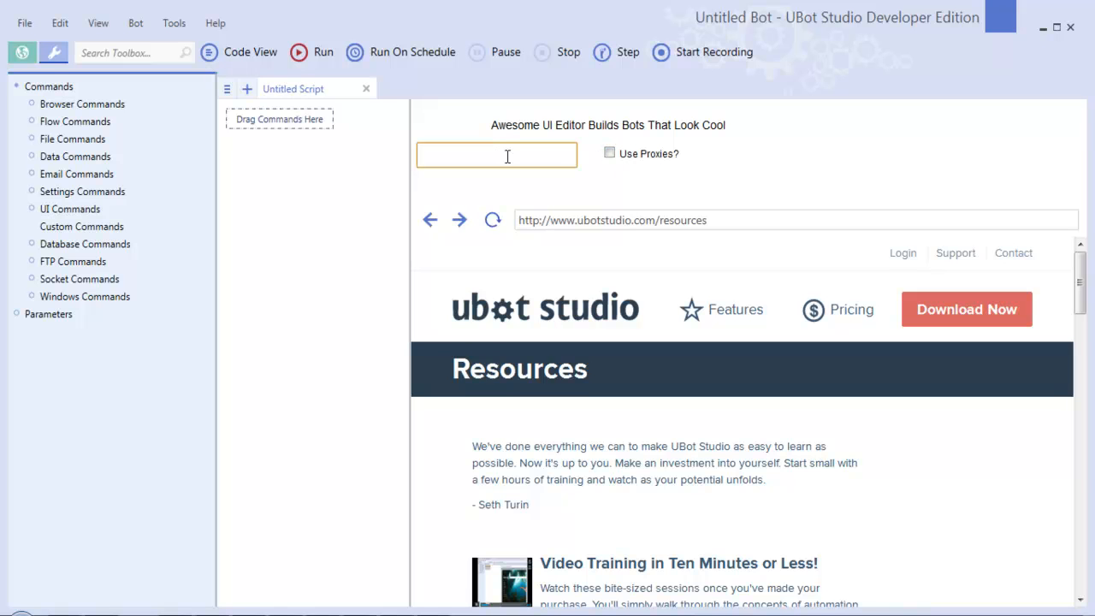
pyautogui.write('accountinfo@accountinfo.com')
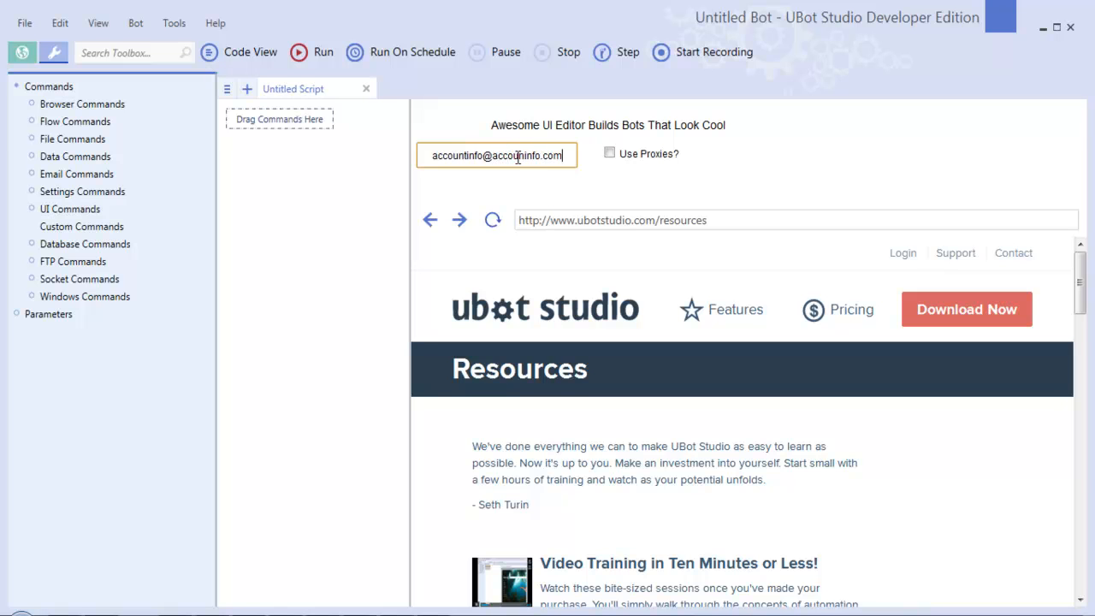
pyautogui.click(355, 273)
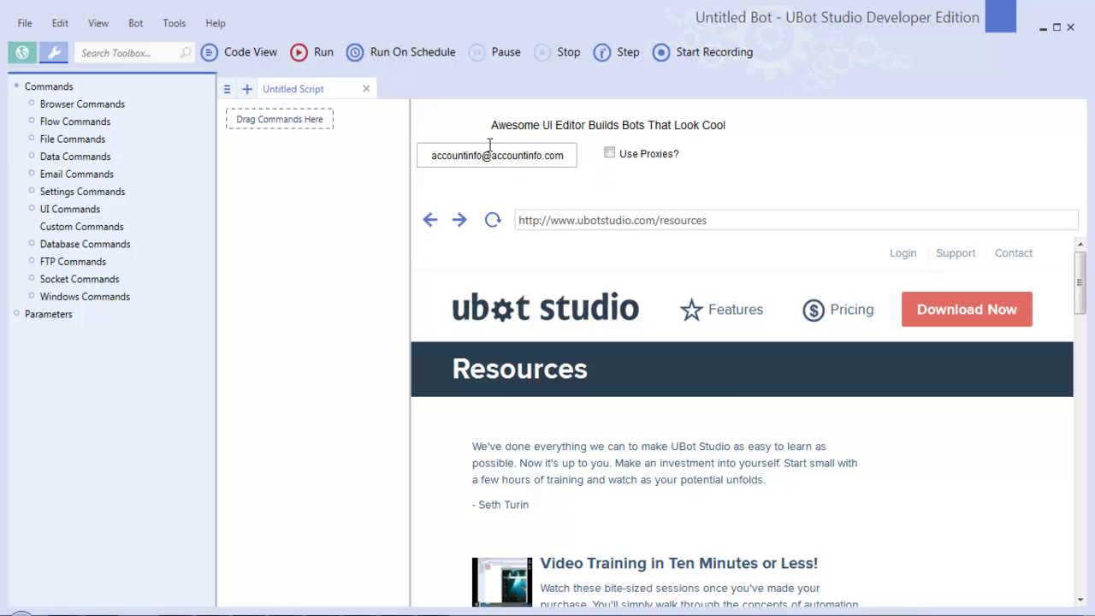
pyautogui.click(104, 24)
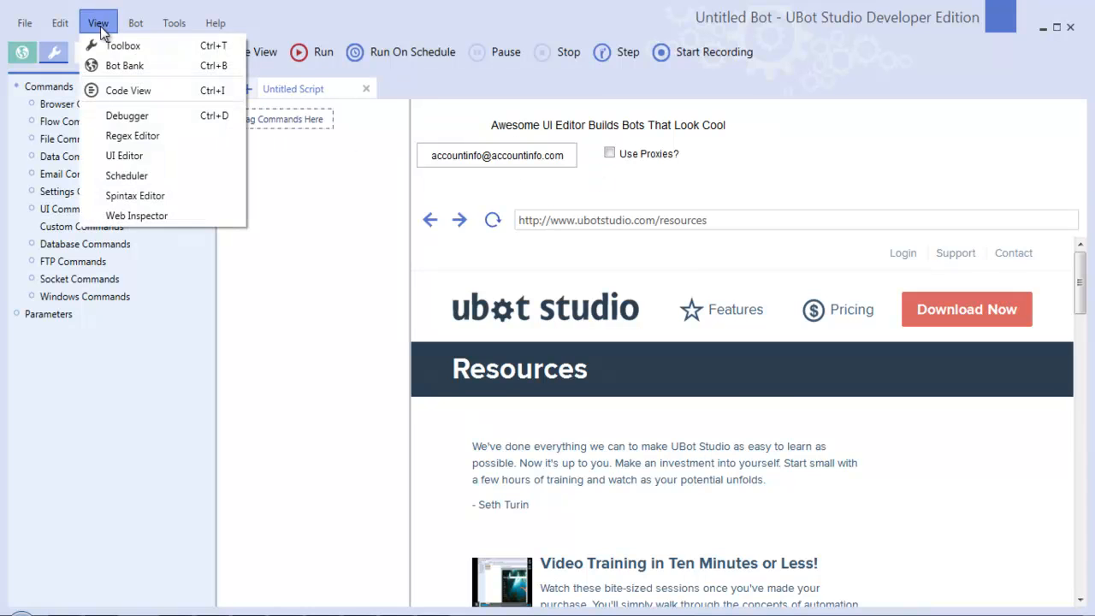
# - From the UI Editor, generate a ui html panel command with height 200 pixels
pyautogui.click(124, 156)
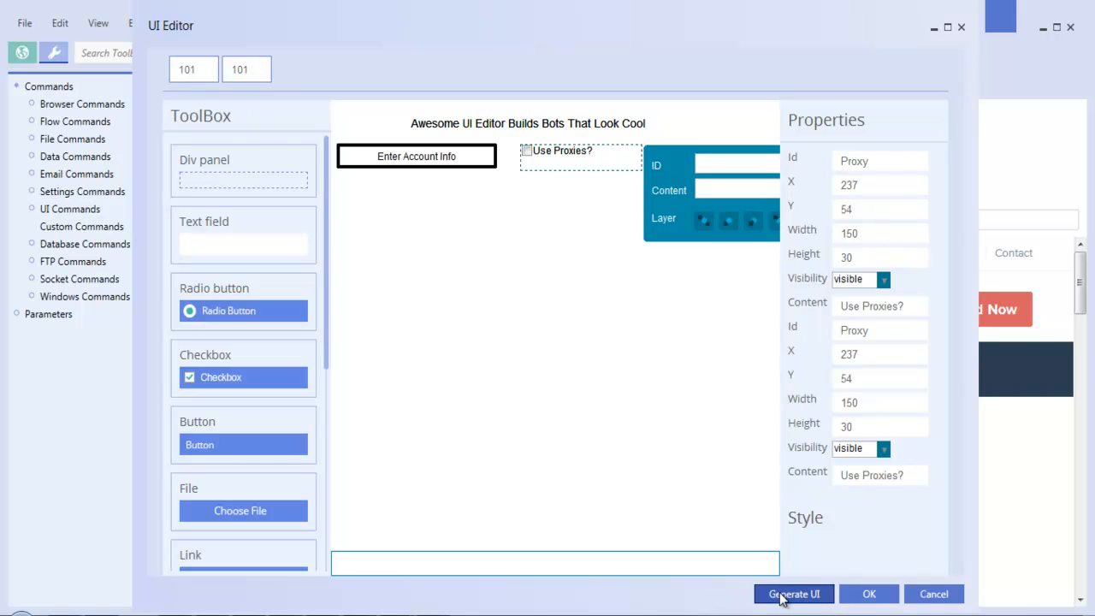
pyautogui.click(796, 593)
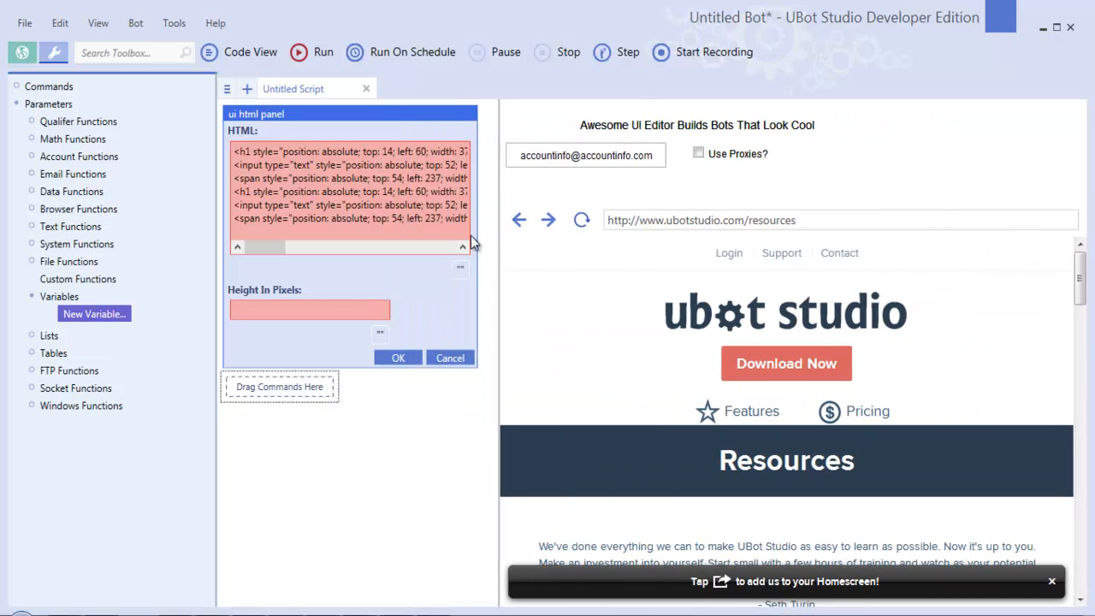
pyautogui.write('200')
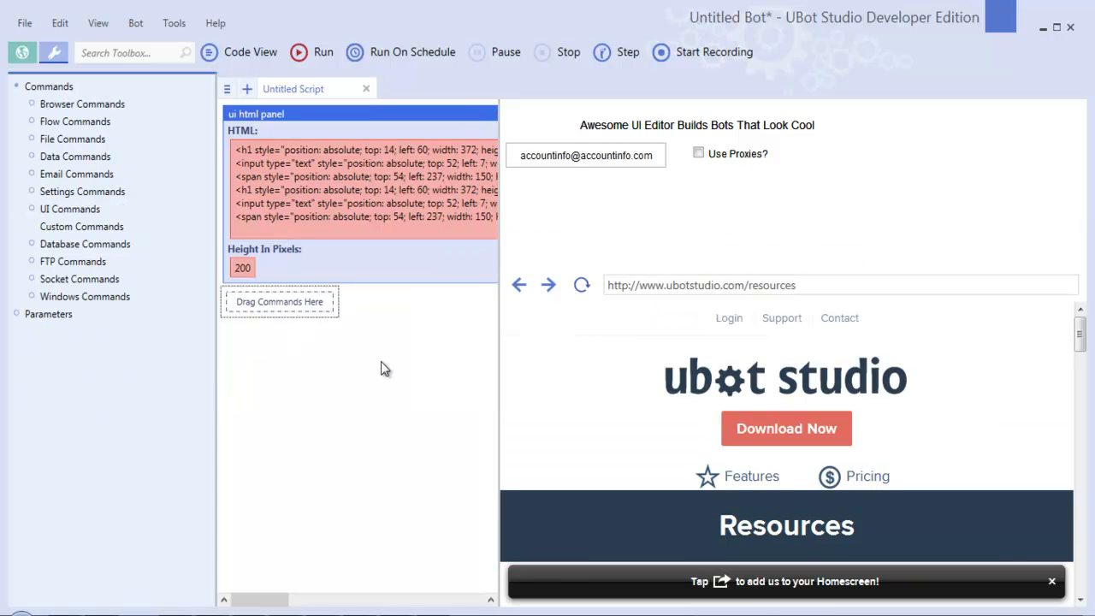
pyautogui.moveTo(427, 220)
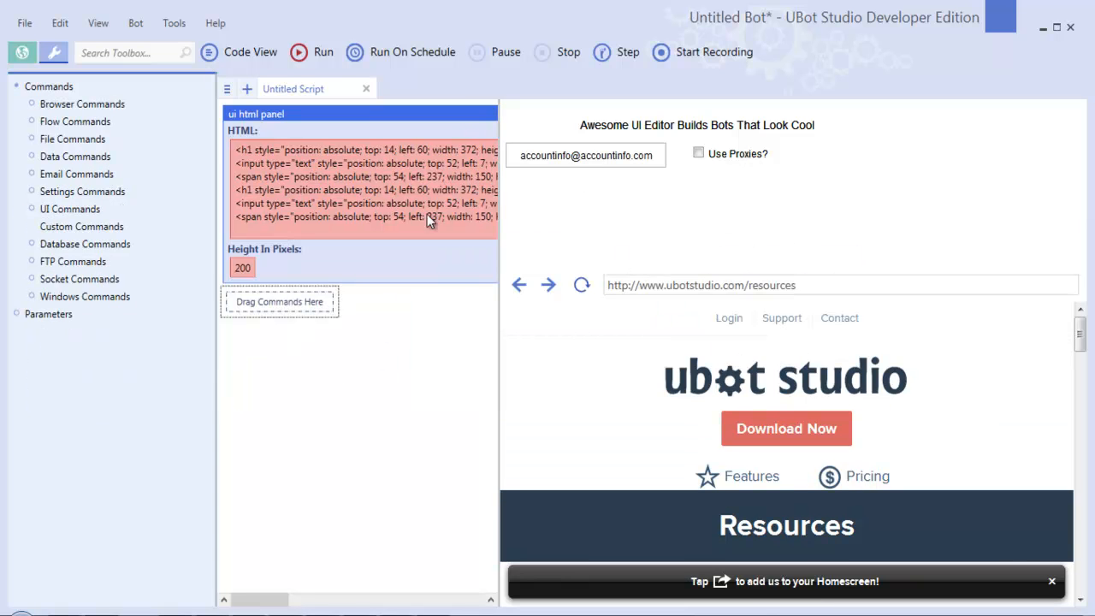